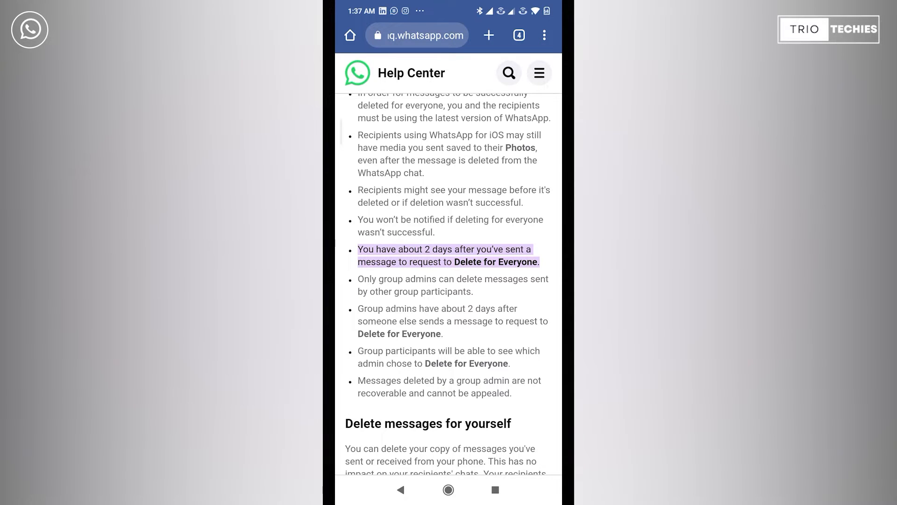
# - Read the Help Center's two-day limit note, then switch to WhatsApp Business
pyautogui.click(448, 489)
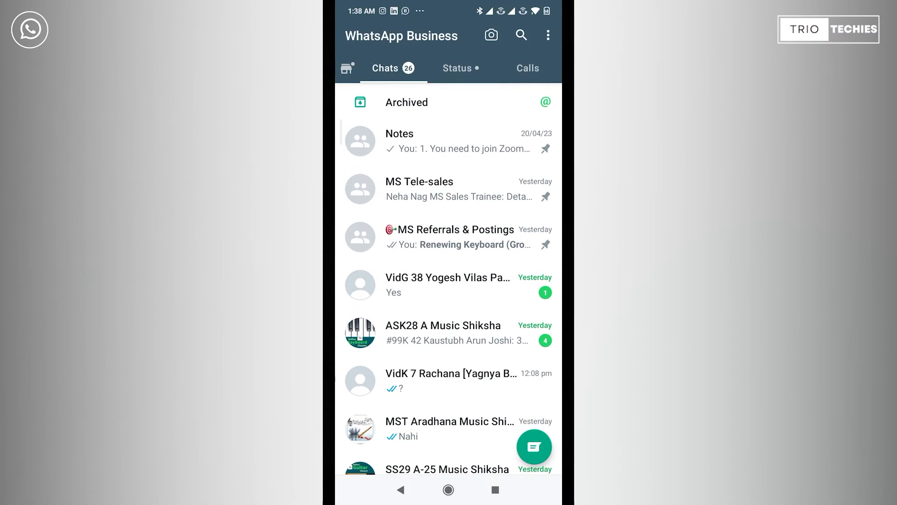
# - In the Notes chat, confirm the Thursday message offers Delete for everyone, then cancel
pyautogui.click(463, 141)
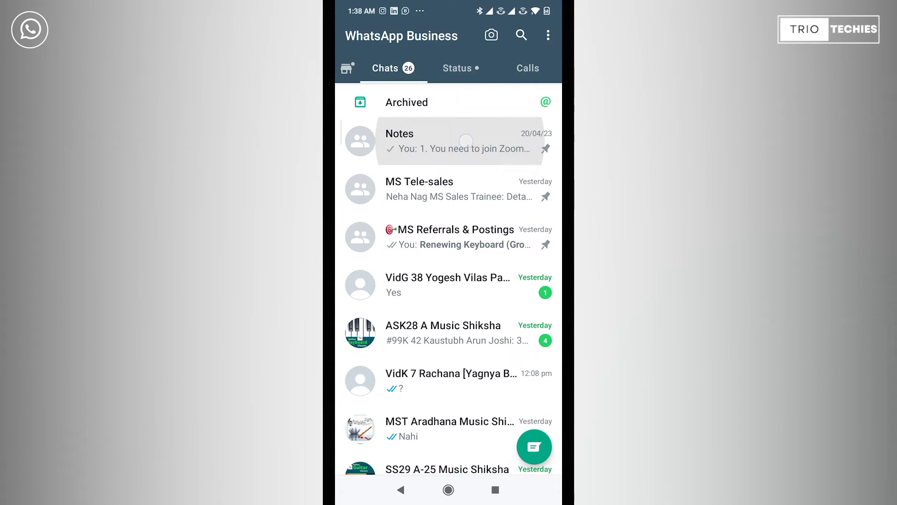
pyautogui.click(458, 141)
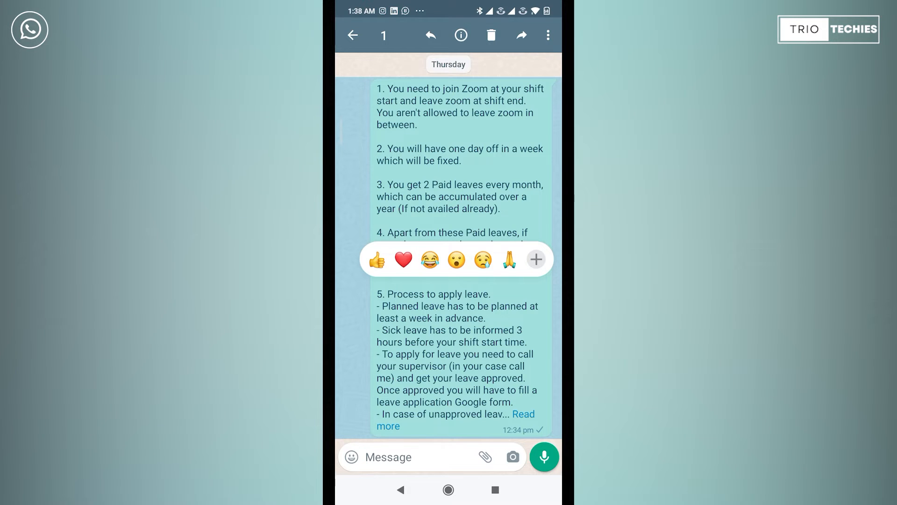
pyautogui.click(489, 35)
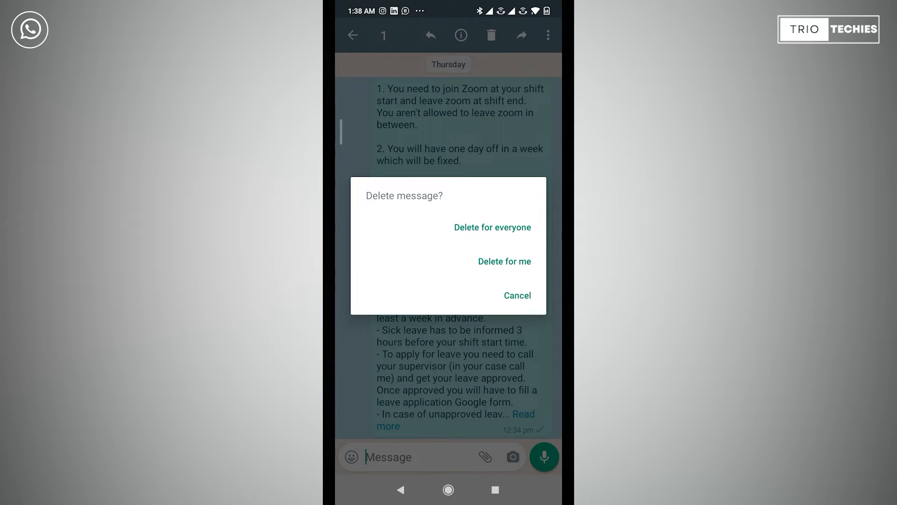
pyautogui.click(516, 296)
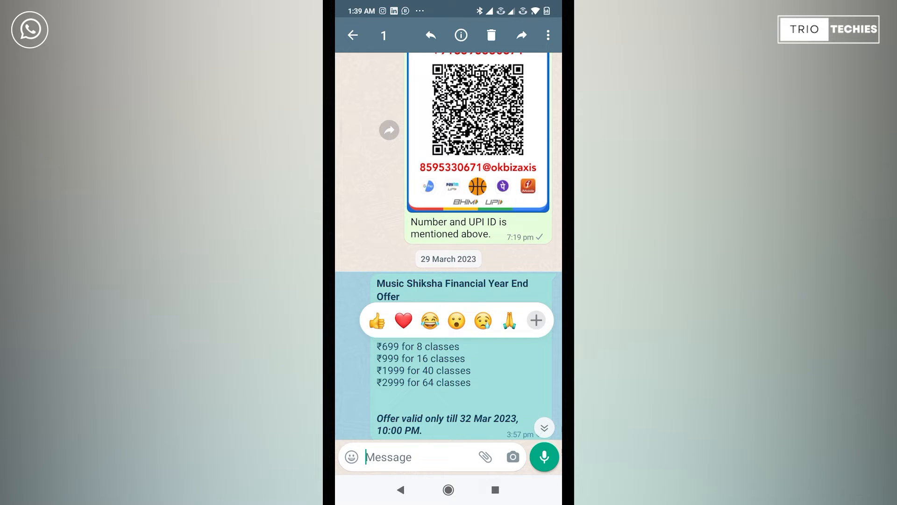
# - Confirm the 29 March 2023 offer message offers only Delete for me, then go back to chats
pyautogui.click(490, 35)
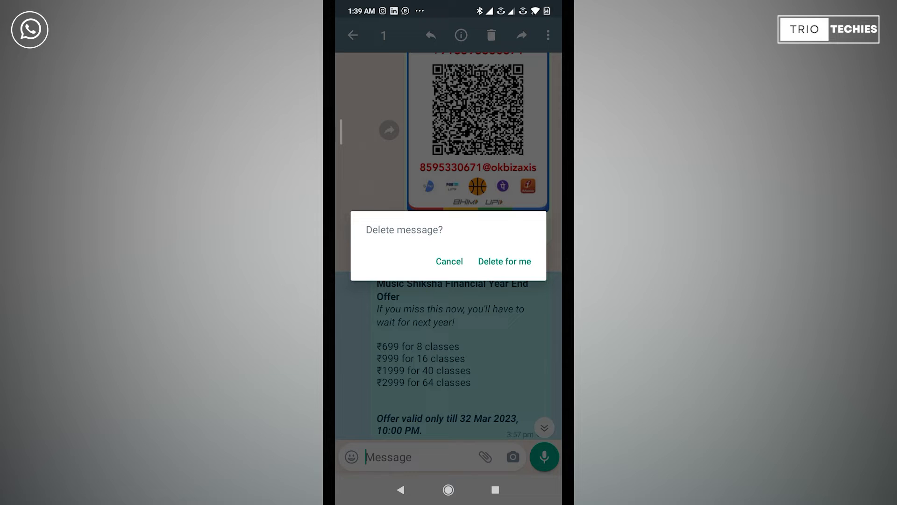
pyautogui.click(449, 262)
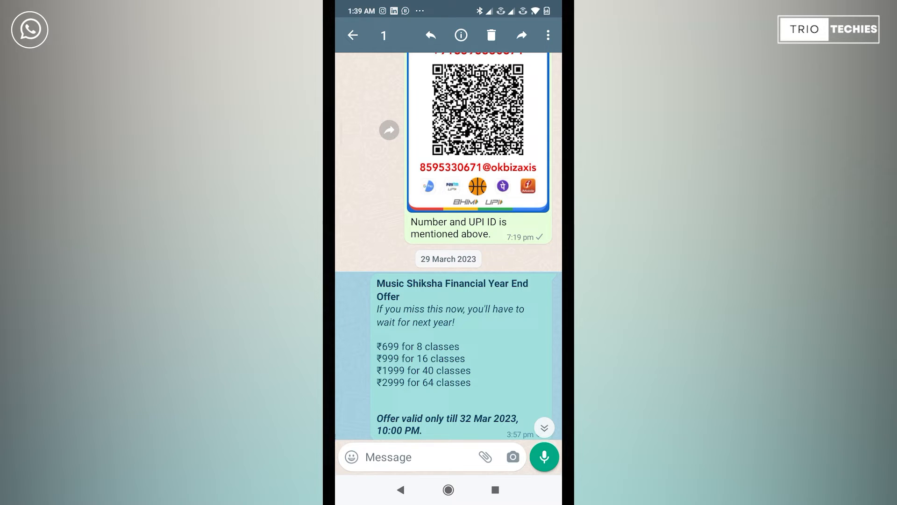
pyautogui.click(388, 456)
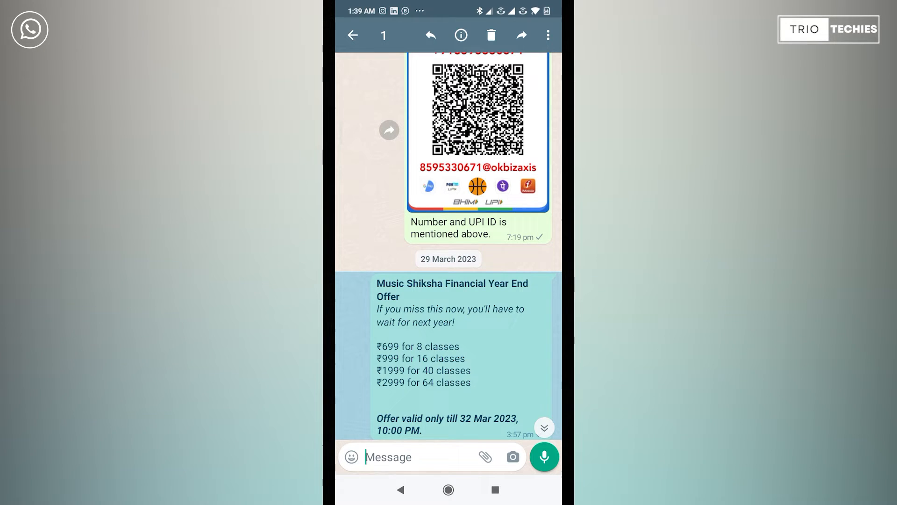
pyautogui.click(352, 35)
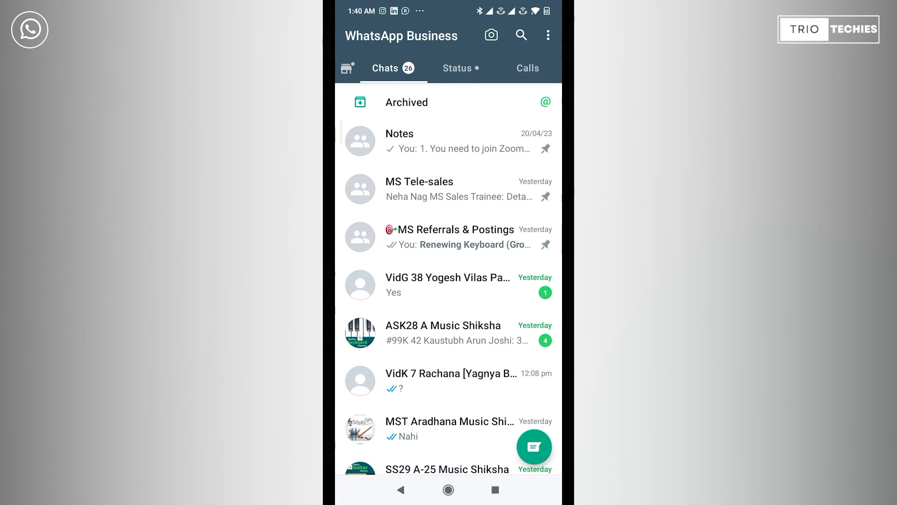
# - Search Settings for 'time' and open the Date & time page
pyautogui.click(399, 140)
pyautogui.write('time')
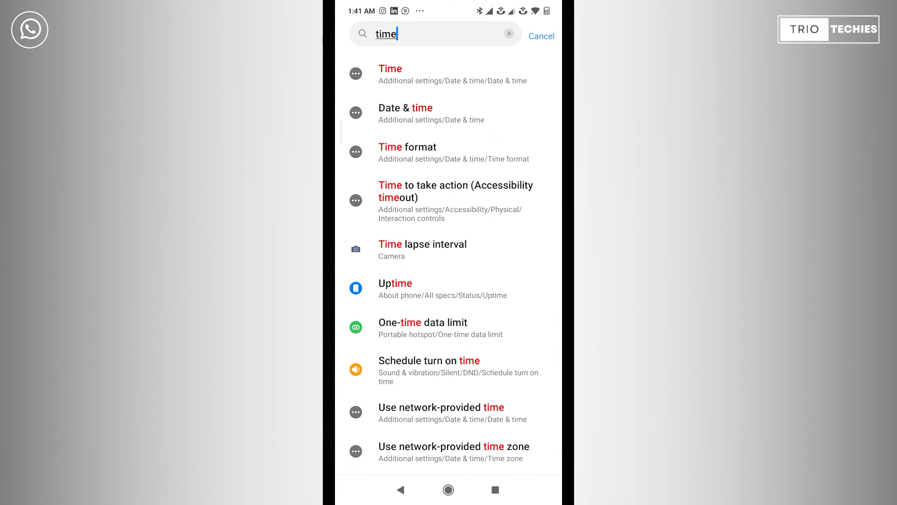
pyautogui.click(449, 113)
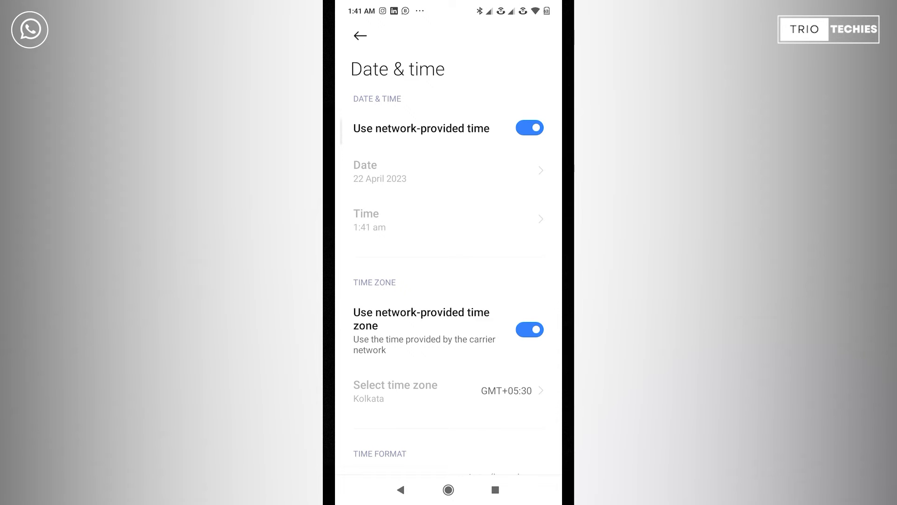
# - Turn off network-provided time and set the clock to 29 March 2023, 3:00 PM
pyautogui.click(529, 127)
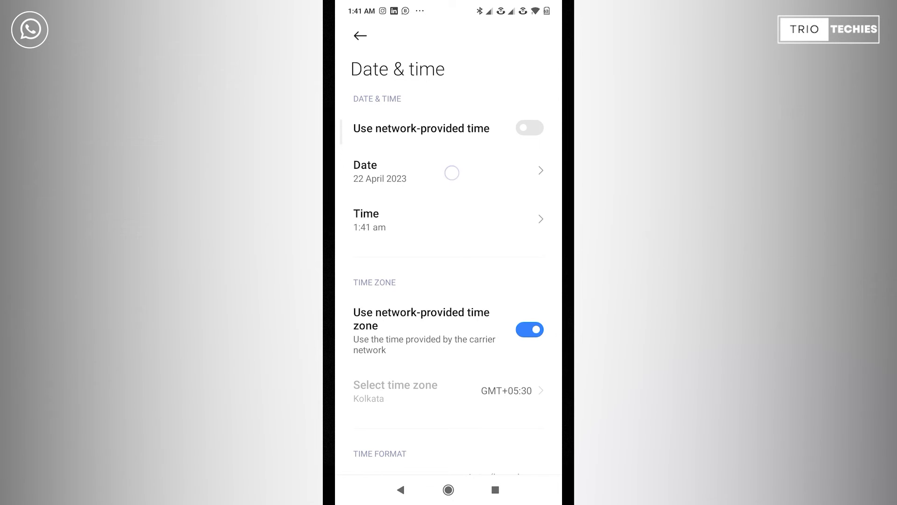
pyautogui.click(448, 171)
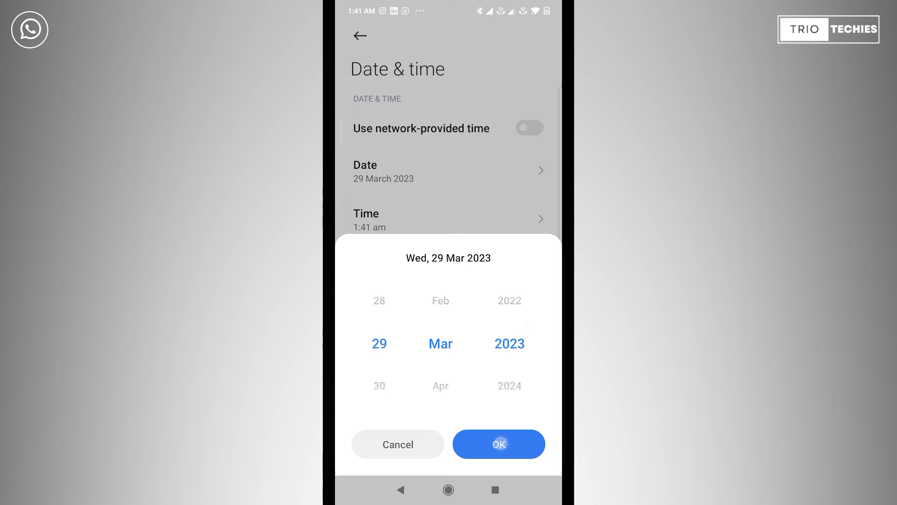
pyautogui.click(498, 443)
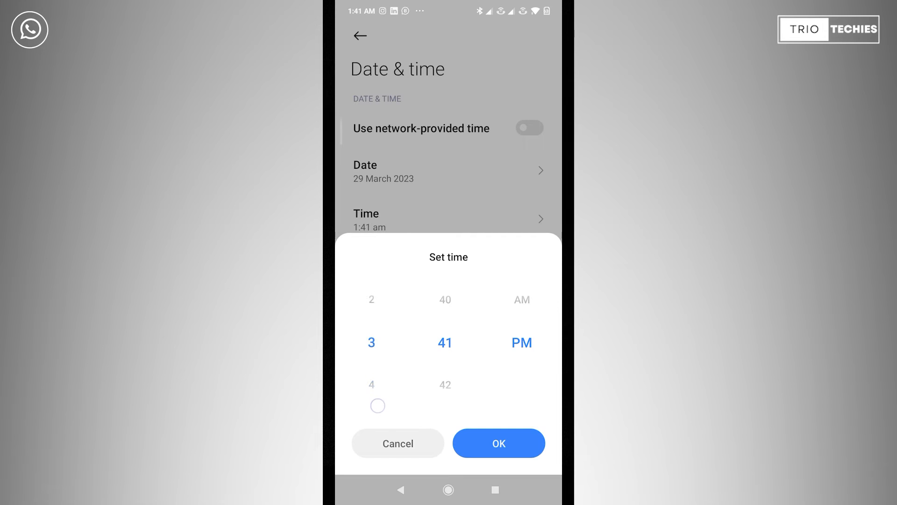
pyautogui.moveTo(445, 343); pyautogui.dragTo(444, 389)
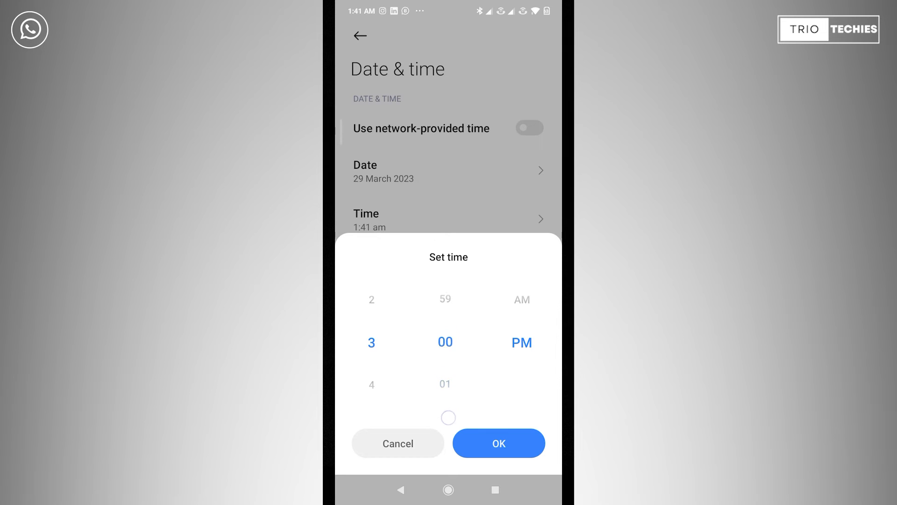
pyautogui.click(498, 443)
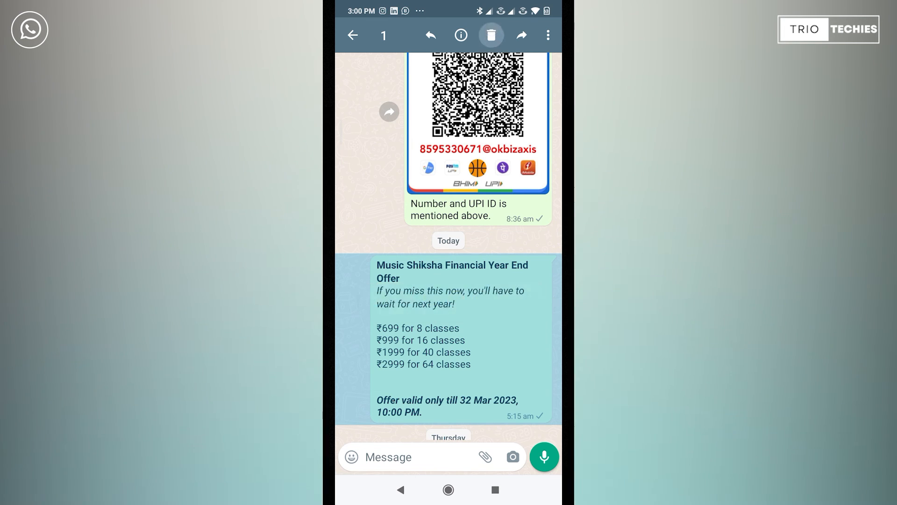
# - Confirm the offer message, now dated Today, still offers only Delete for me, then leave the chat
pyautogui.click(491, 35)
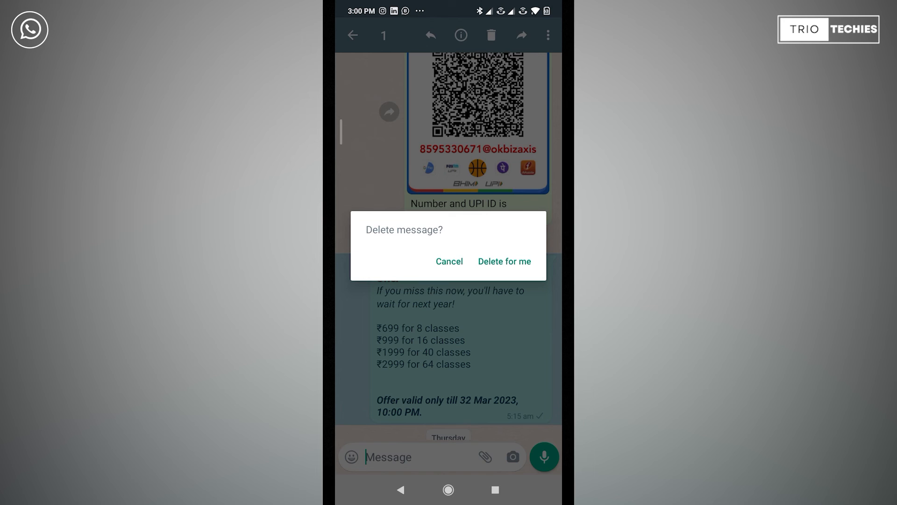
pyautogui.click(449, 262)
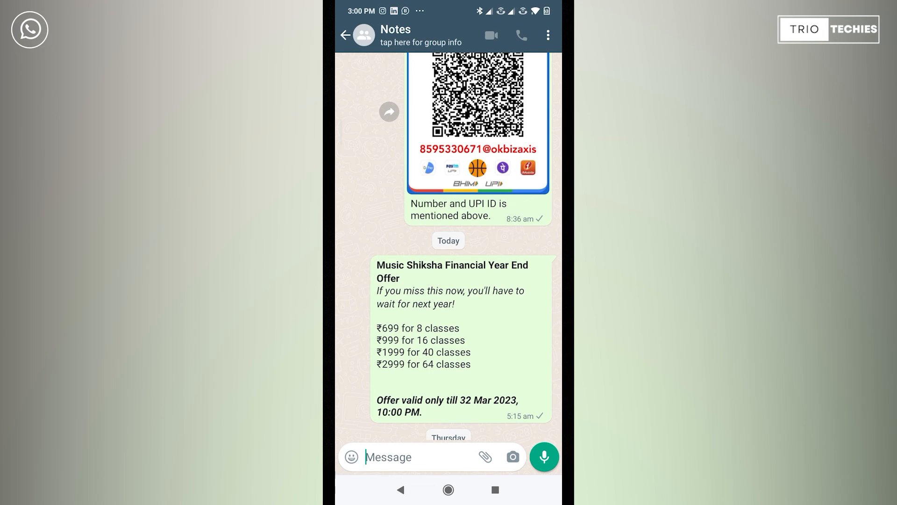
pyautogui.click(346, 35)
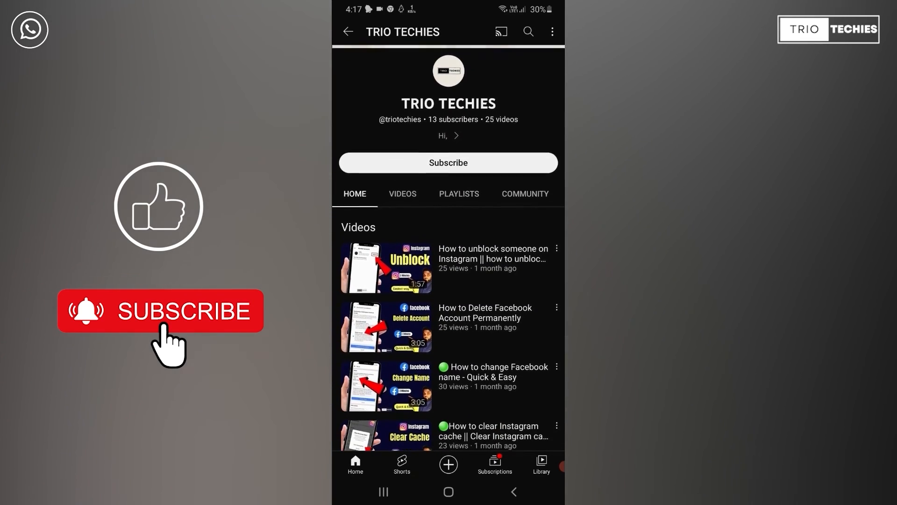
# - Scroll the TRIO TECHIES channel page and show its Videos tab
pyautogui.scroll(-3)
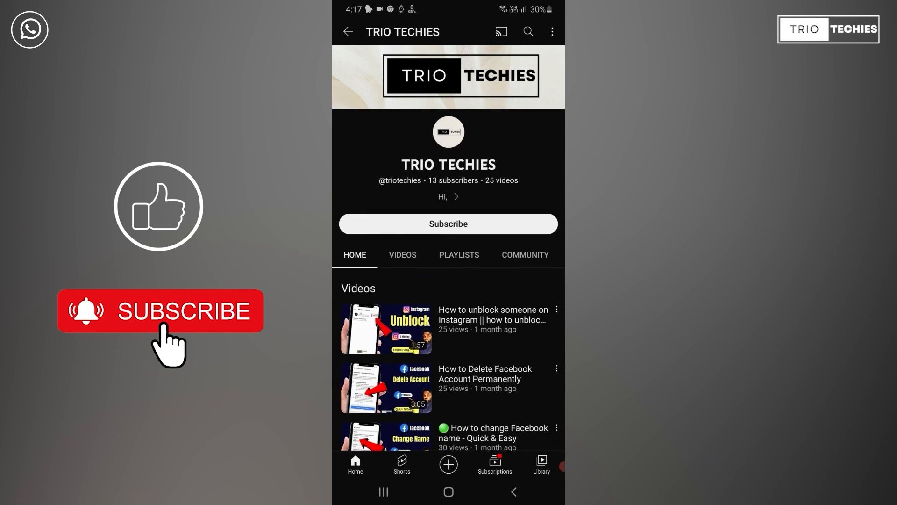
pyautogui.click(402, 254)
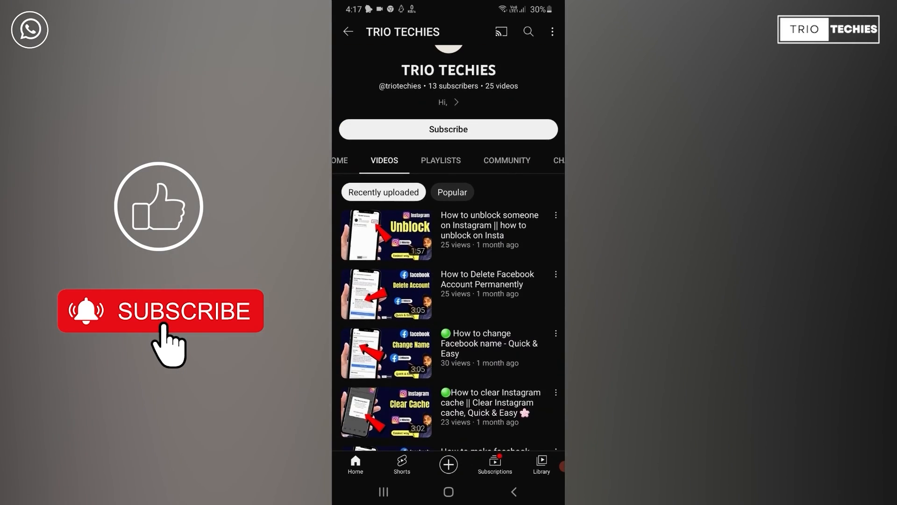